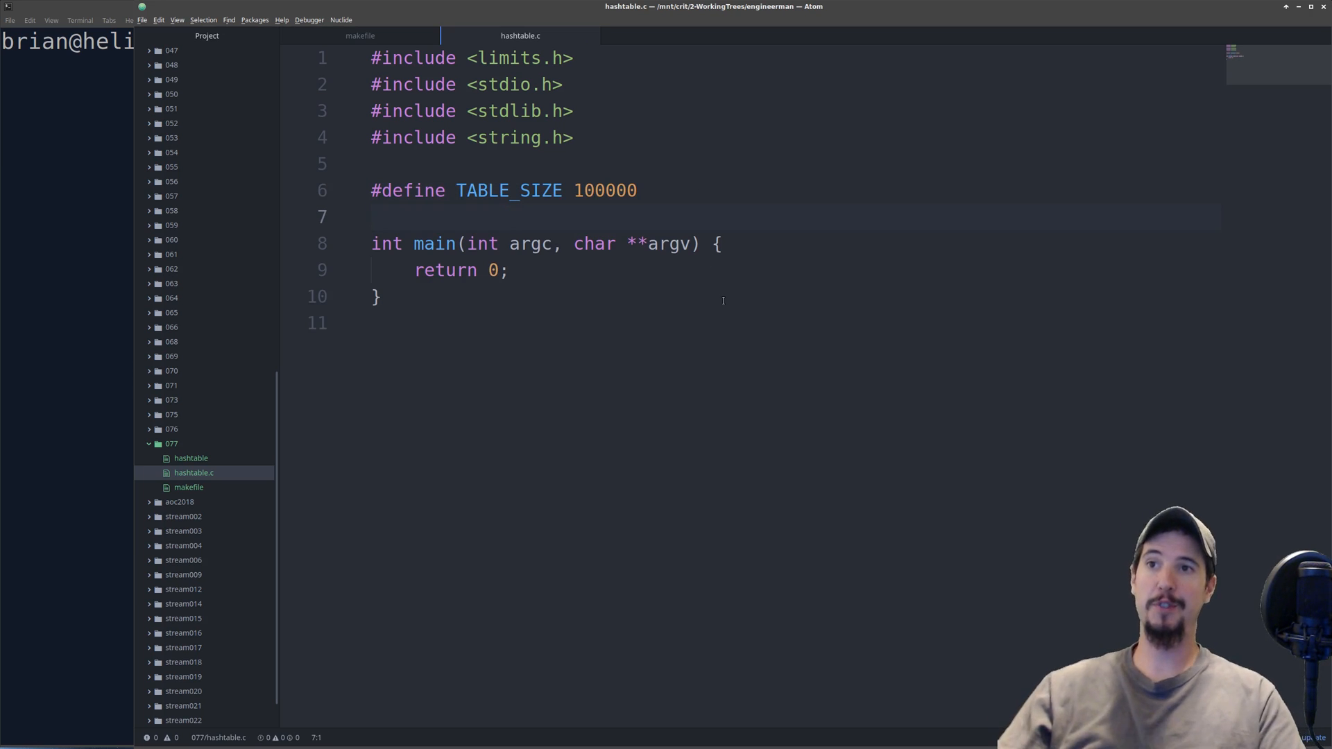
Step: Add the hash() function and print hash("em") from main with printf("%d\n", ...)
{"action": "left_click", "coordinate": [372, 216]}
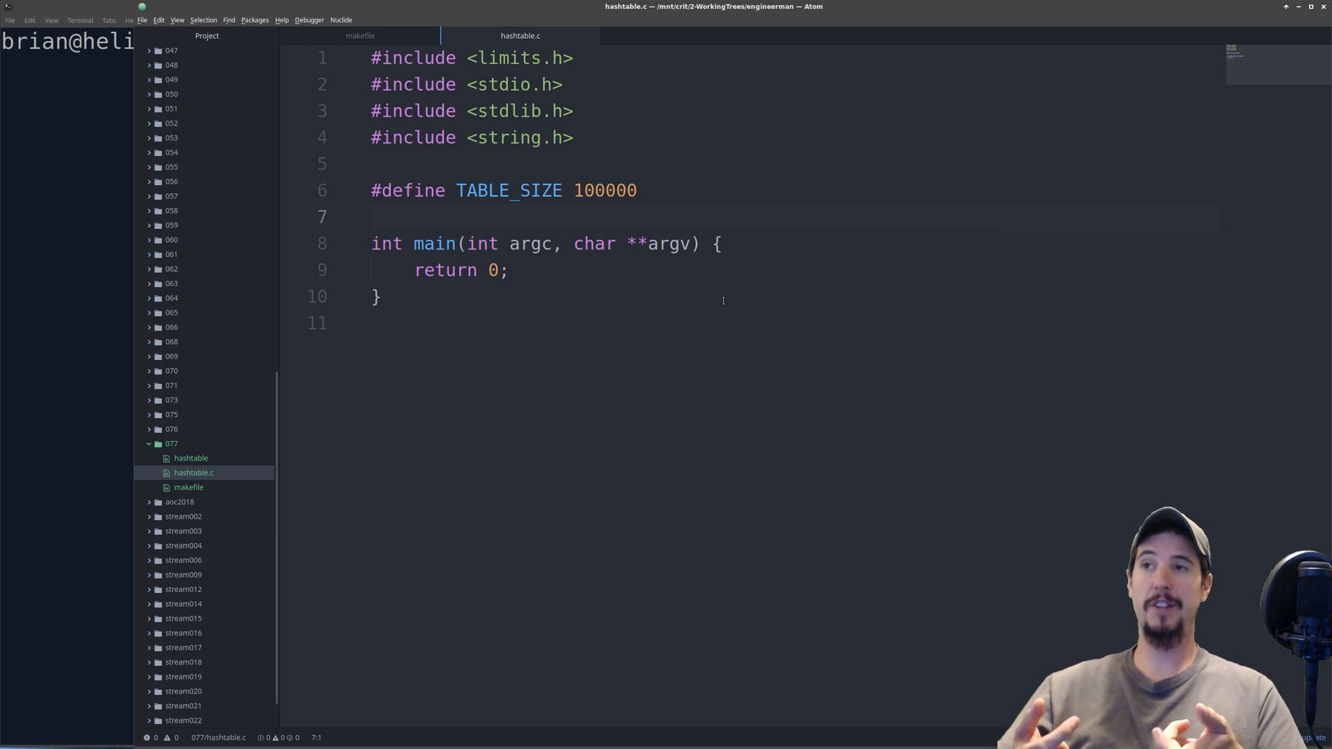
{"action": "left_click", "coordinate": [371, 216]}
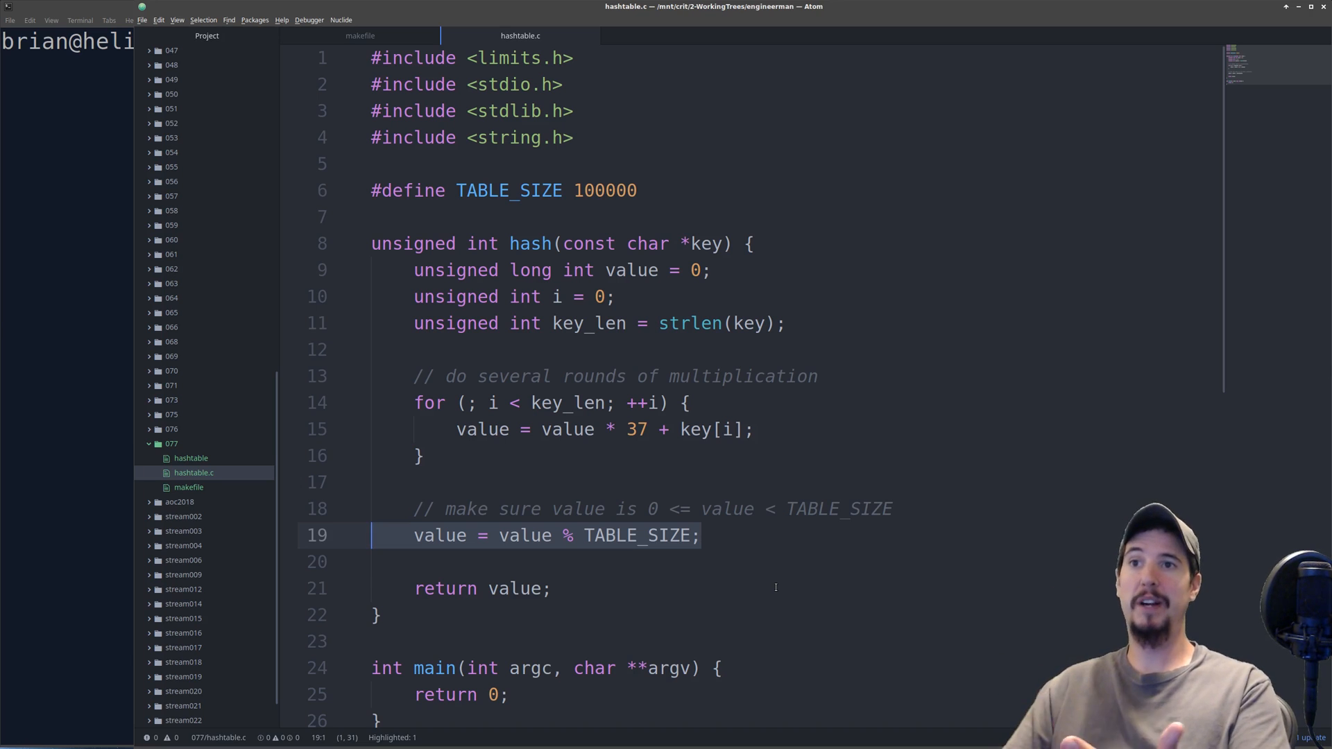
{"action": "type", "text": "printf(\"%d\\n\", hash(\"em\"));"}
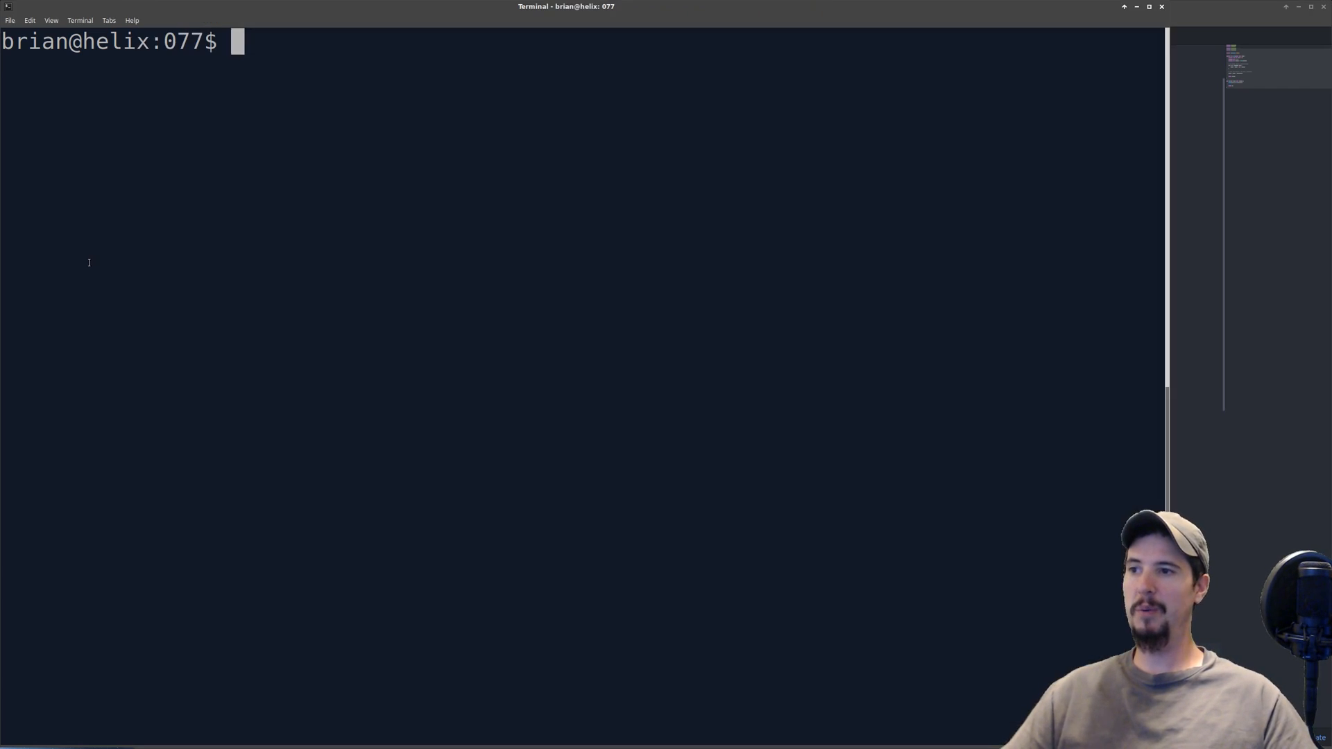
Step: Build with make and run ./hashtable, highlighting the printed hash values 3846 and 6
{"action": "type", "text": "make"}
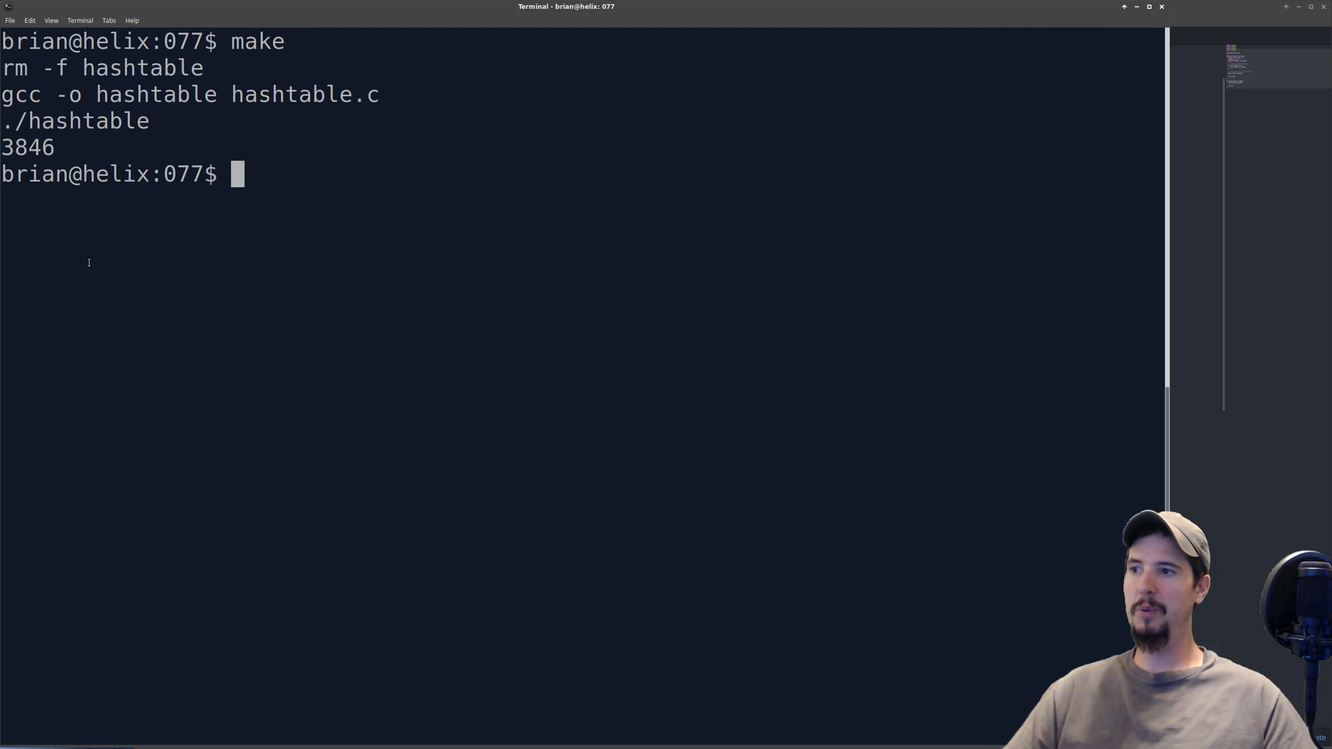
{"action": "double_click", "coordinate": [28, 147]}
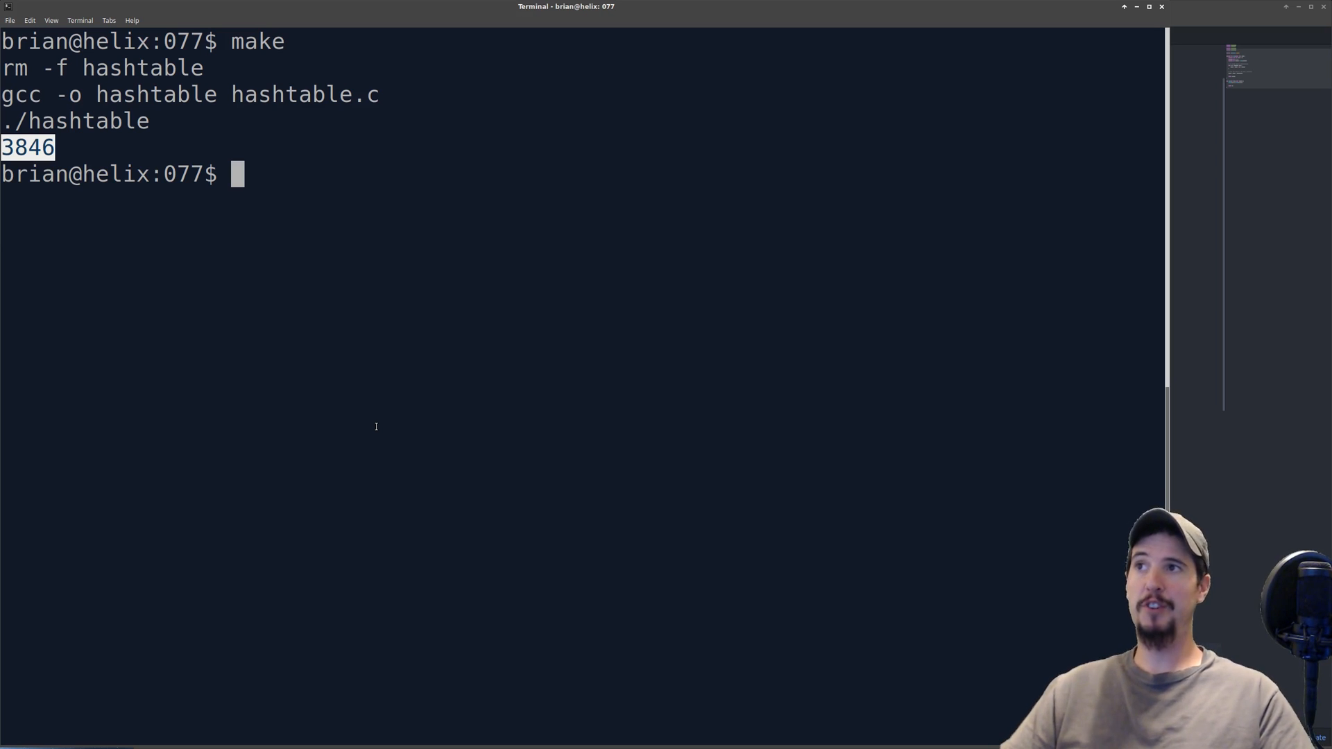
{"action": "type", "text": "./hashtable"}
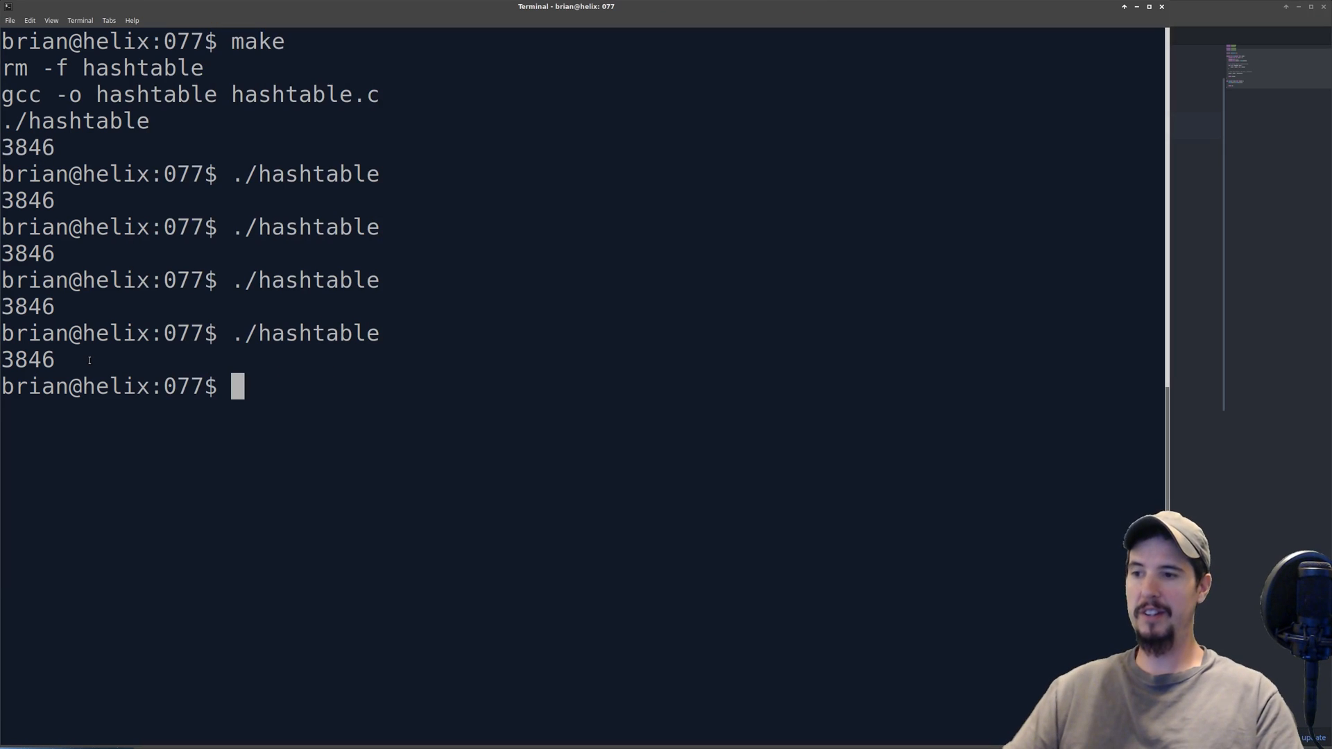
{"action": "type", "text": "make"}
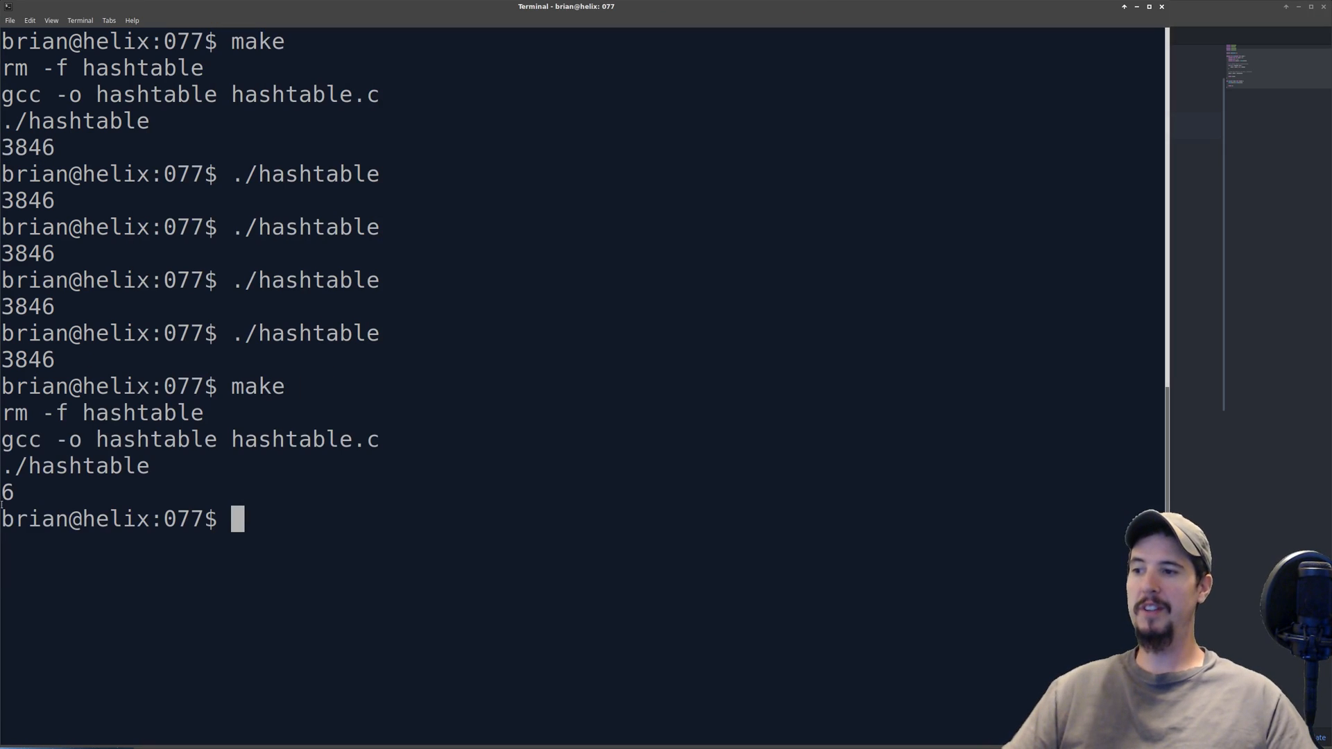
{"action": "double_click", "coordinate": [8, 491]}
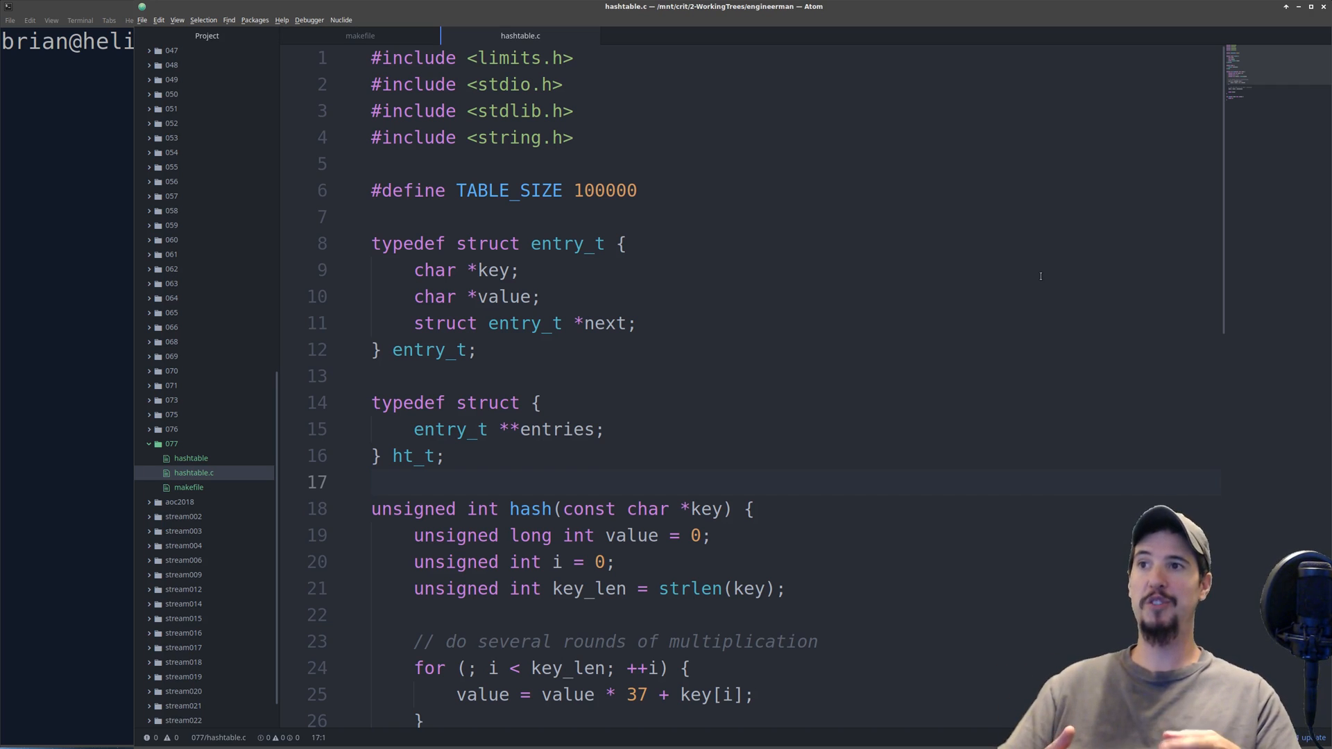
{"action": "left_click_drag", "start_coordinate": [372, 402], "coordinate": [445, 455]}
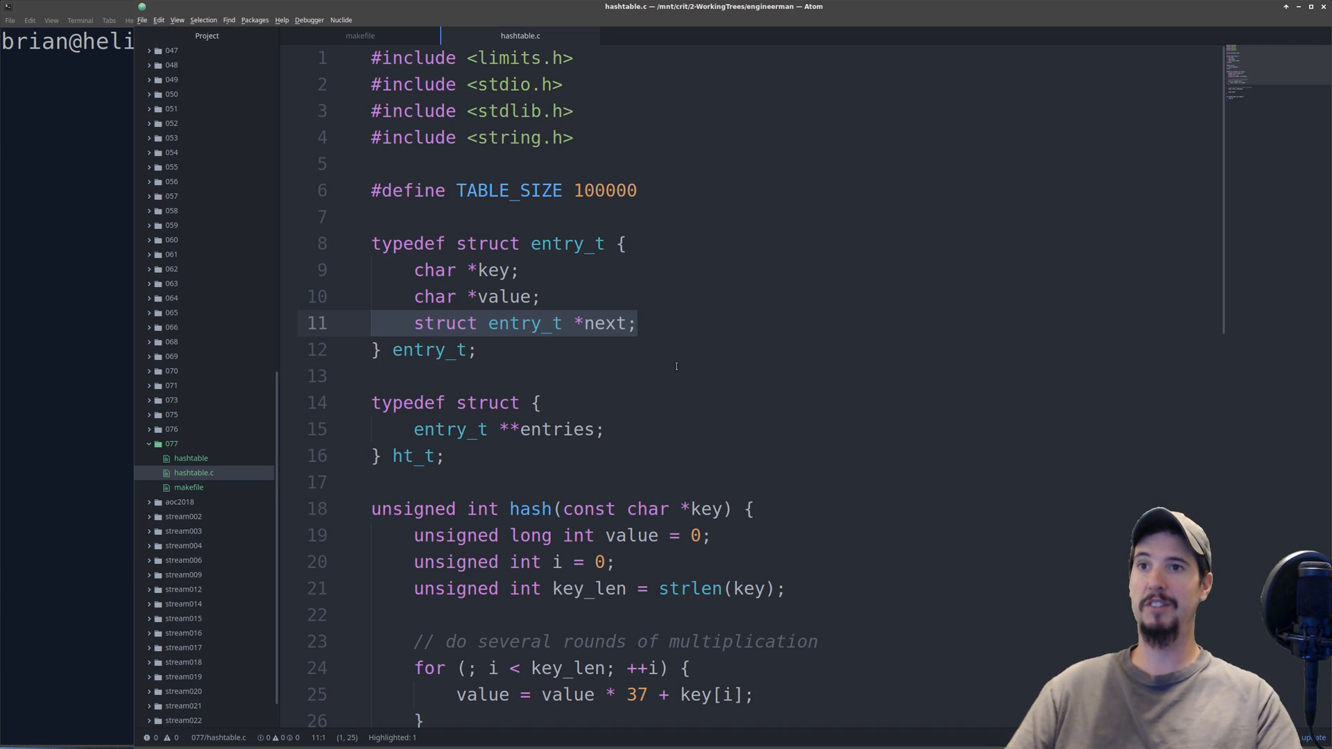
{"action": "left_click", "coordinate": [369, 481]}
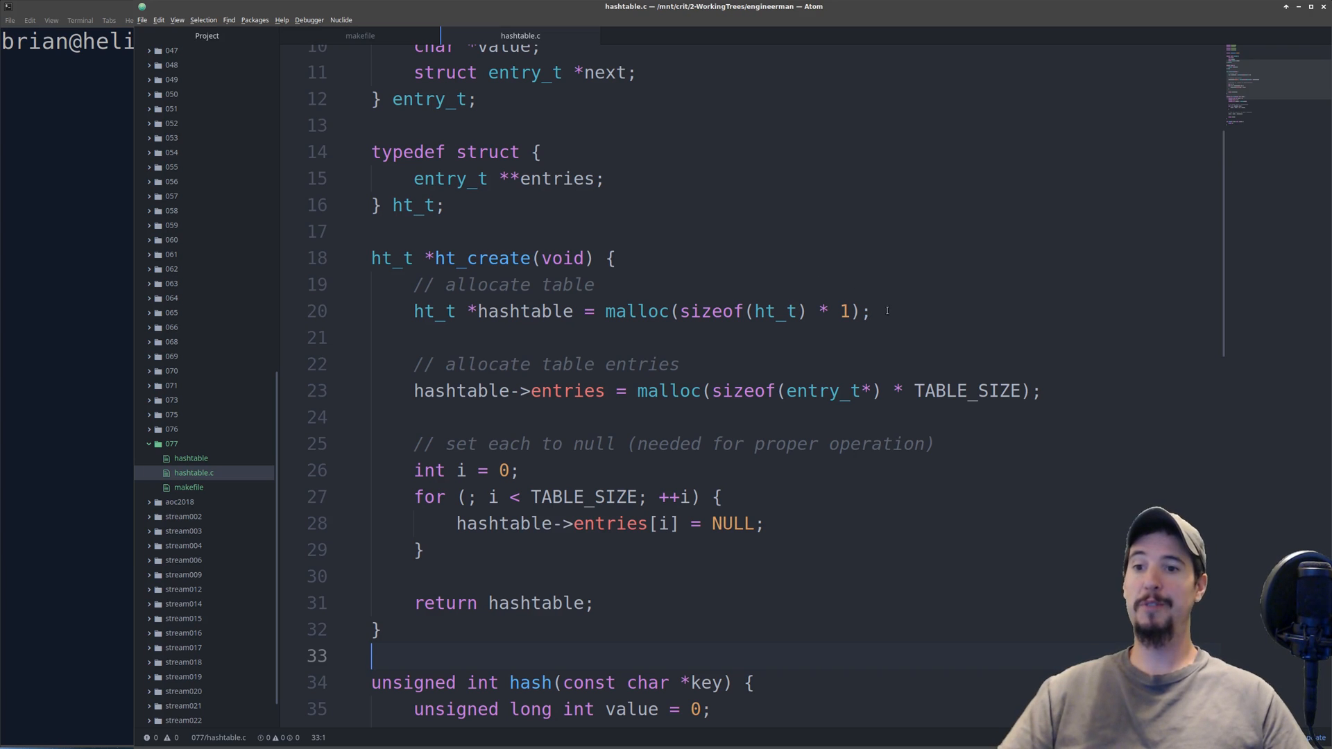
Step: Review ht_create, pointing out the 100000 table size and the NULL-setting loop, then move to main
{"action": "triple_click", "coordinate": [637, 311]}
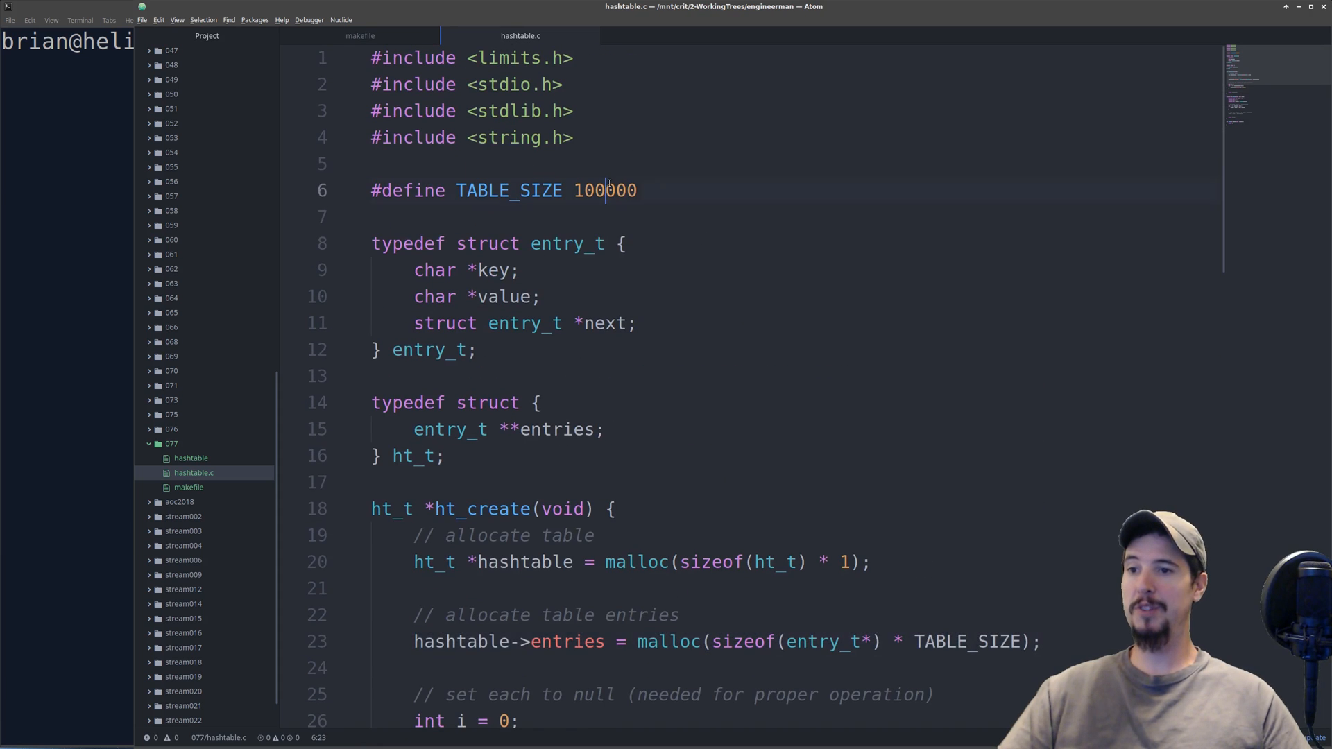
{"action": "double_click", "coordinate": [606, 190]}
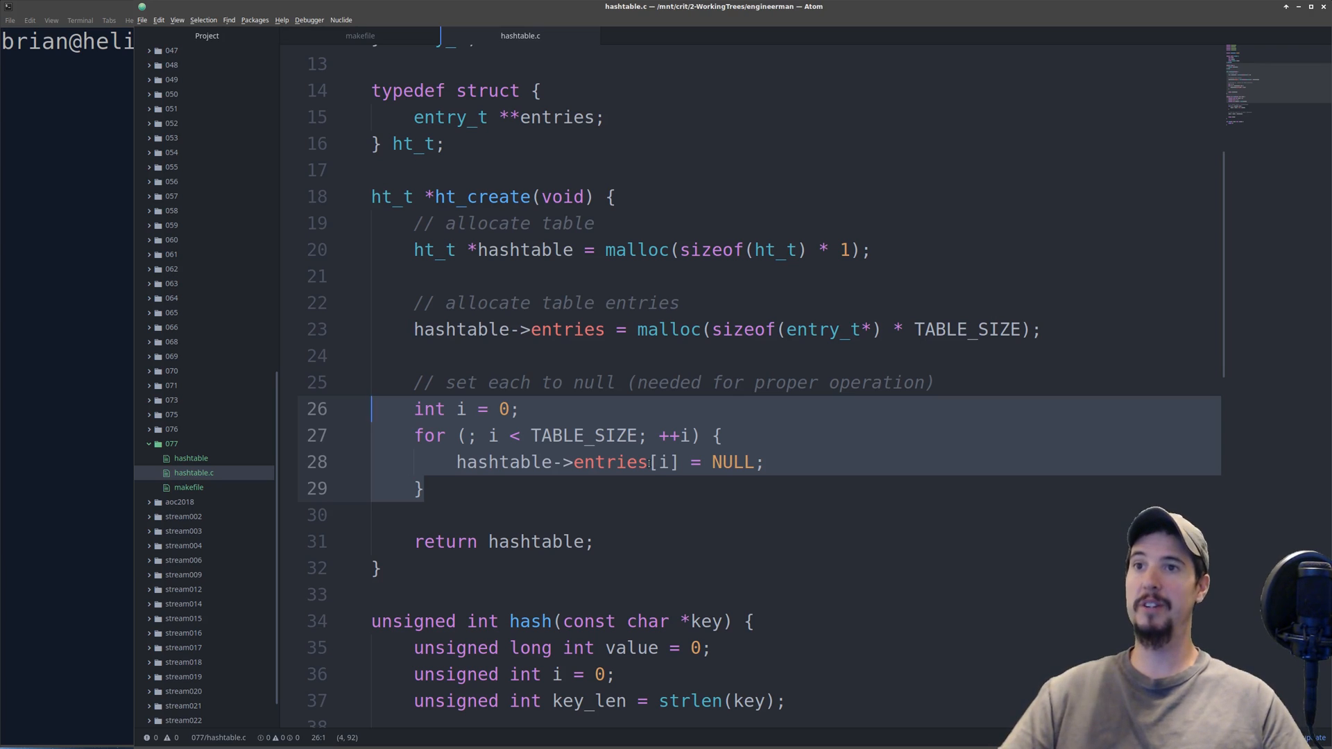
{"action": "left_click", "coordinate": [377, 567]}
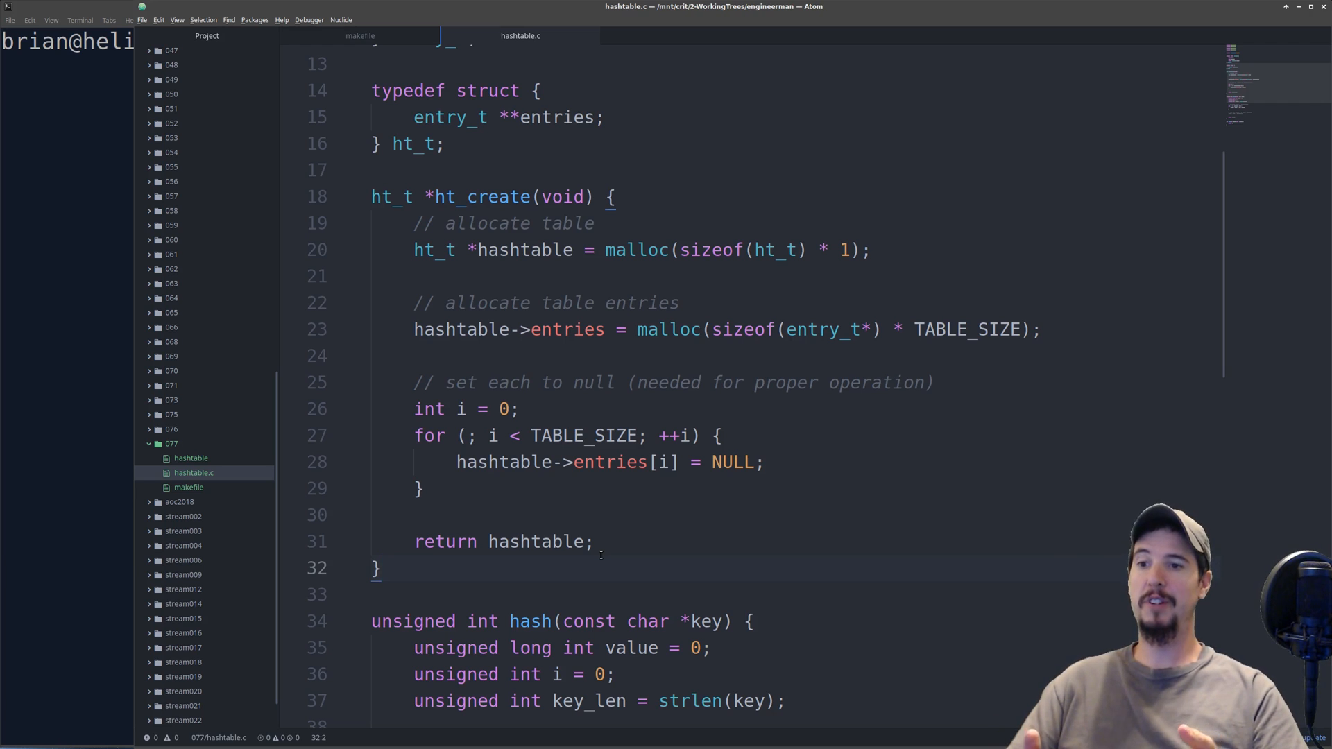
{"action": "scroll", "scroll_direction": "down", "scroll_amount": 3}
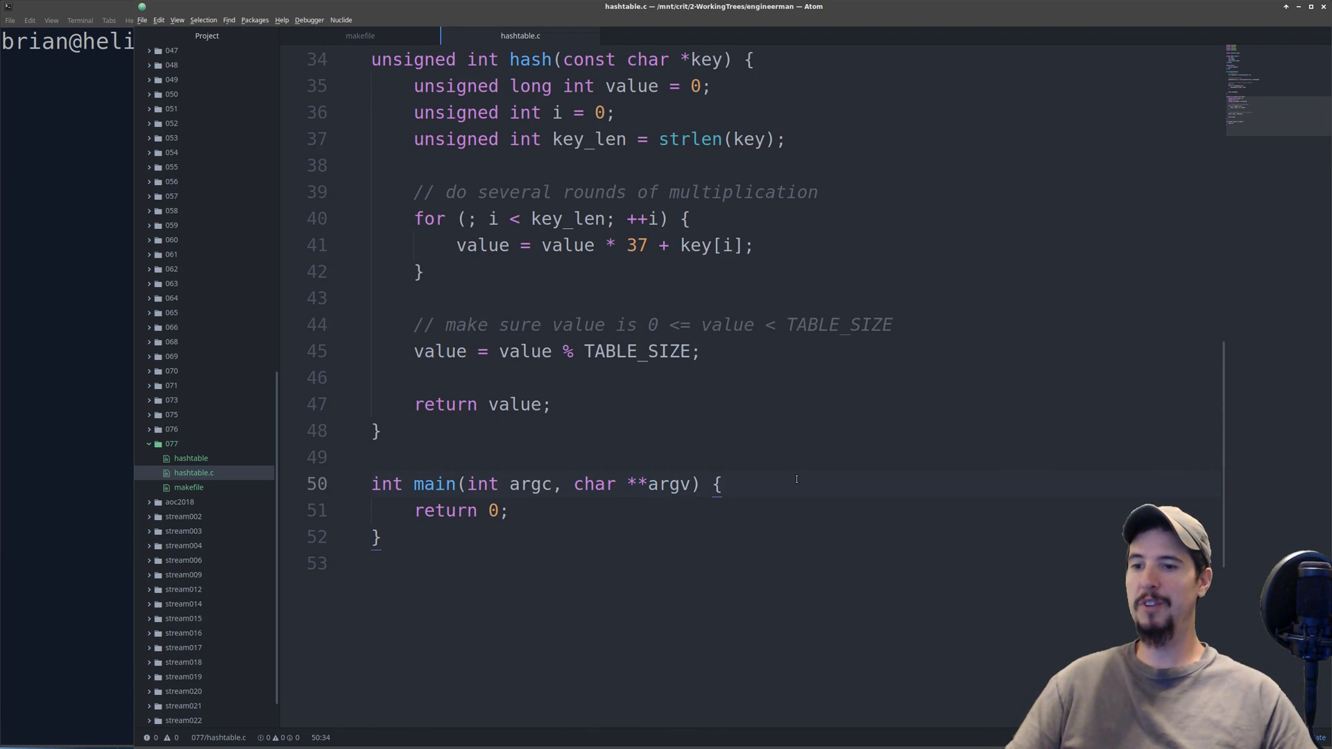
Step: Create the table in main with ht_t *ht = ht_create();
{"action": "type", "text": "ht_t *ht = ht_create();"}
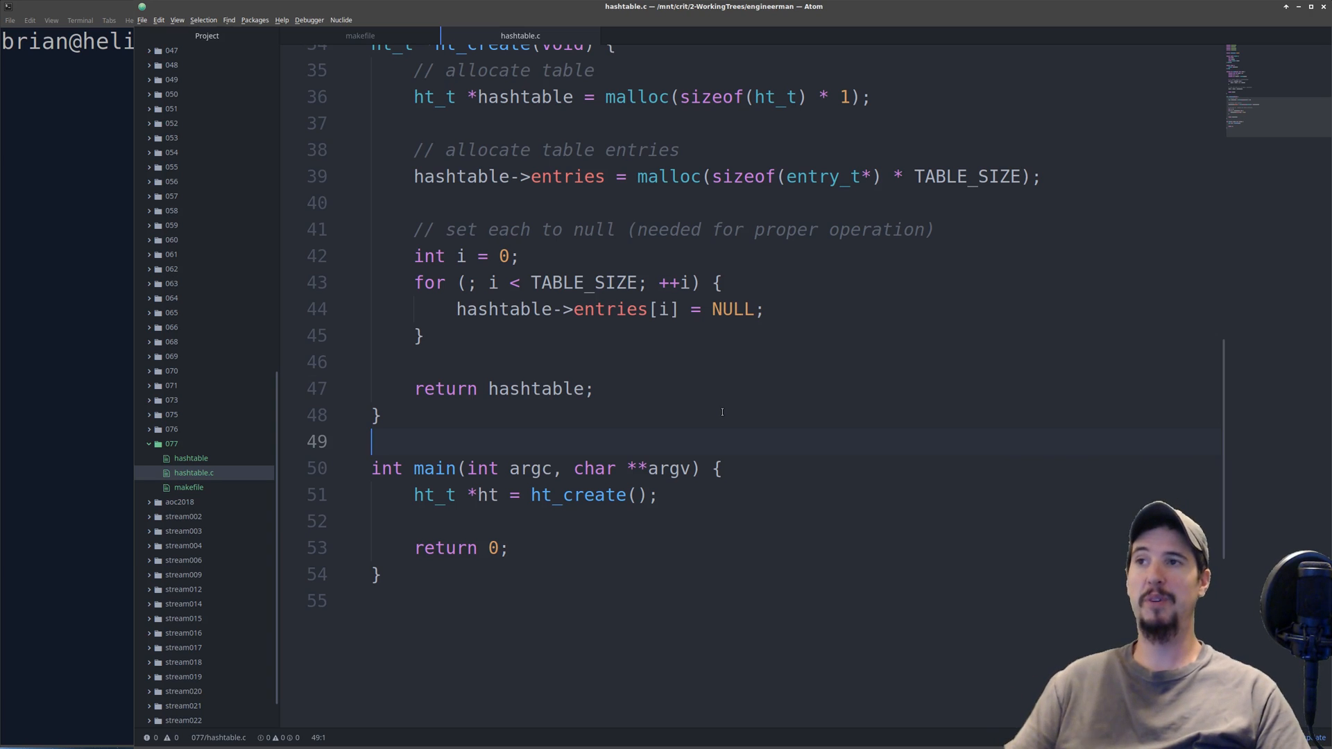
{"action": "scroll", "scroll_direction": "down", "scroll_amount": 3}
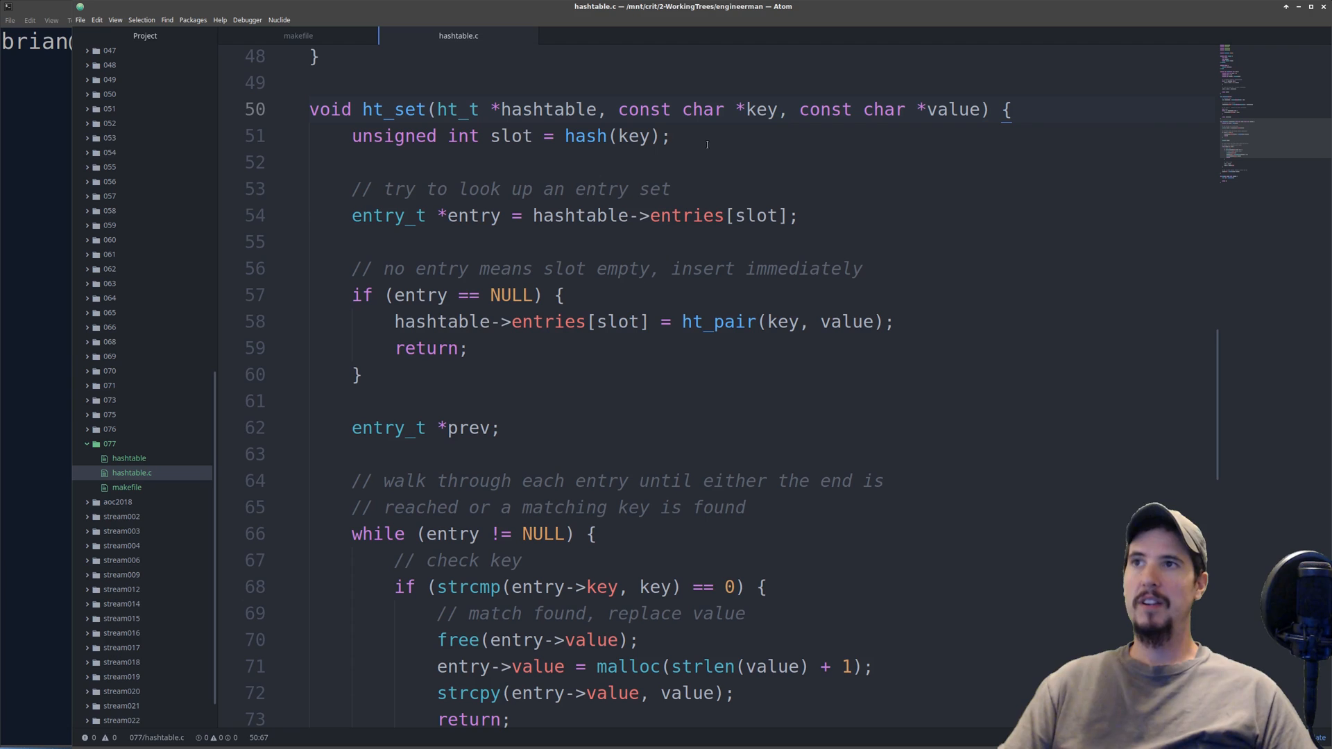
Step: Place ht_create above ht_set and highlight the ht_pair call and its allocation lines
{"action": "left_click", "coordinate": [565, 136]}
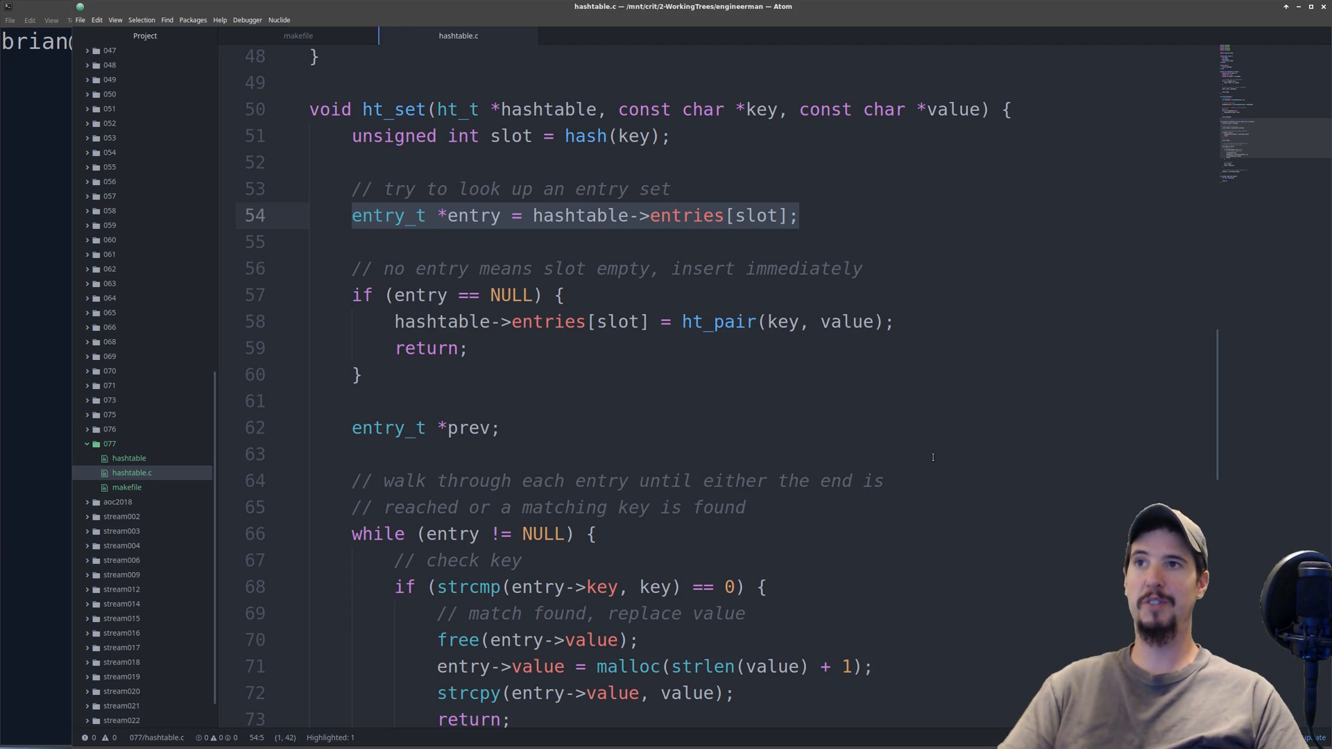
{"action": "left_click", "coordinate": [357, 373]}
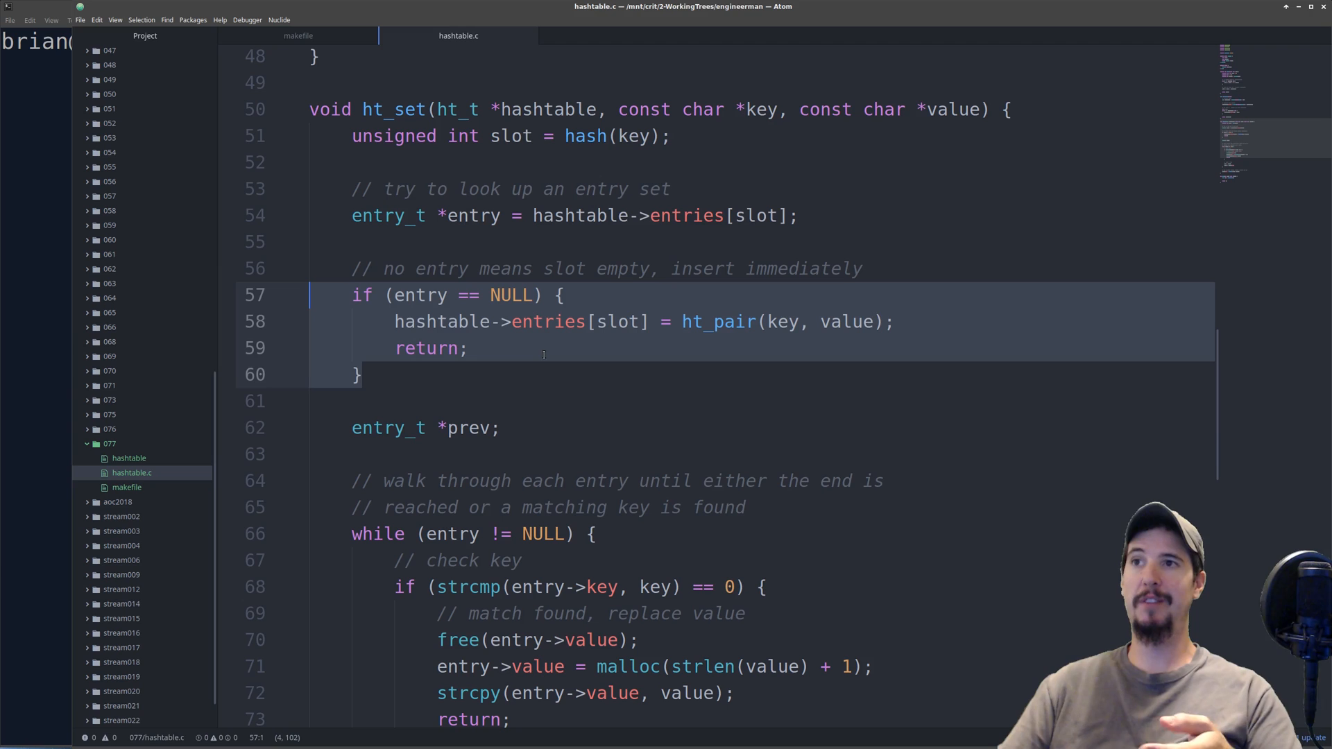
{"action": "scroll", "scroll_direction": "down", "scroll_amount": 3}
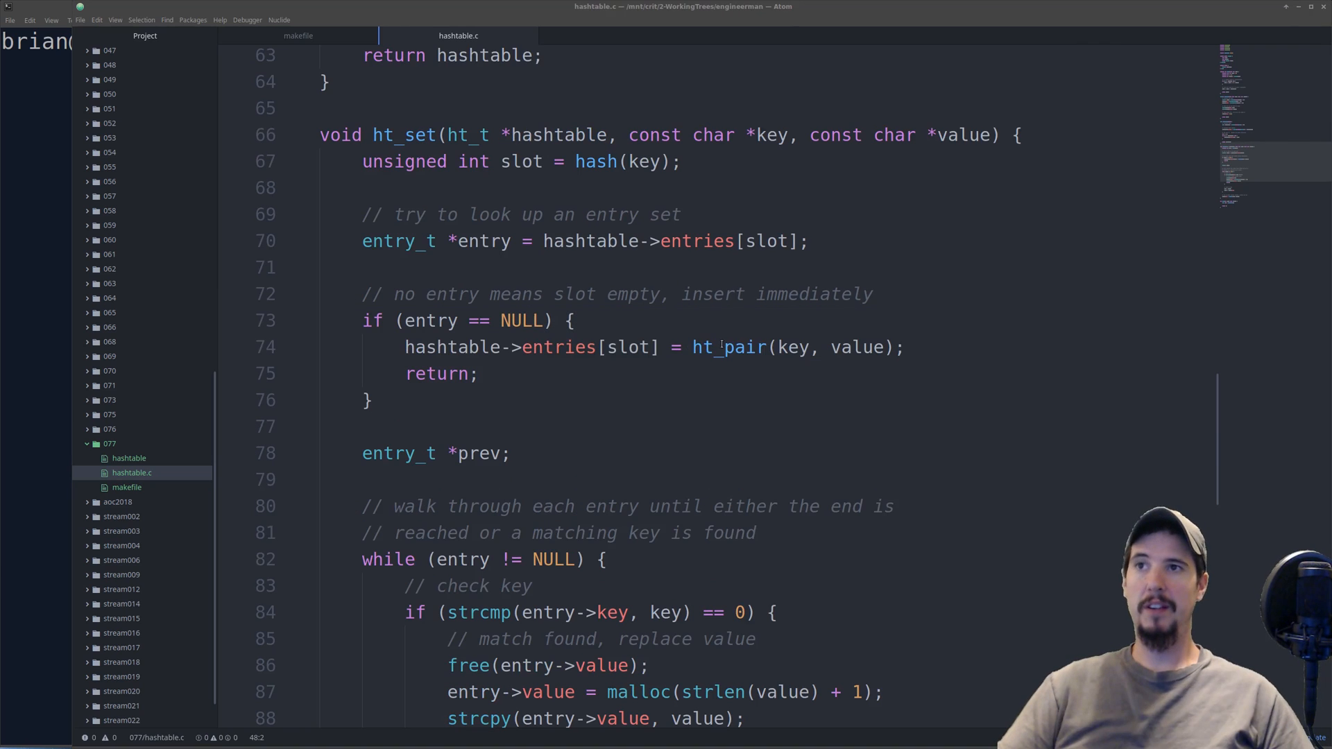
{"action": "double_click", "coordinate": [728, 347]}
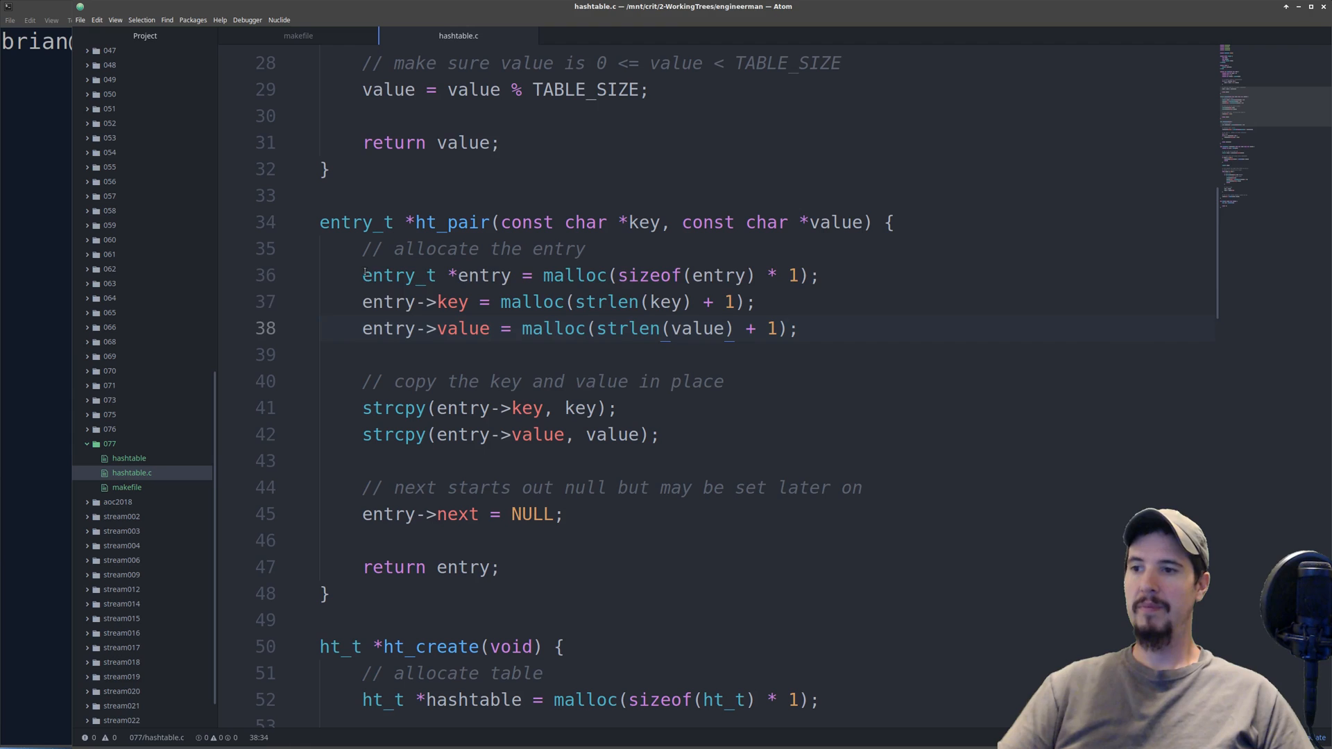
{"action": "left_click_drag", "start_coordinate": [362, 274], "coordinate": [796, 329]}
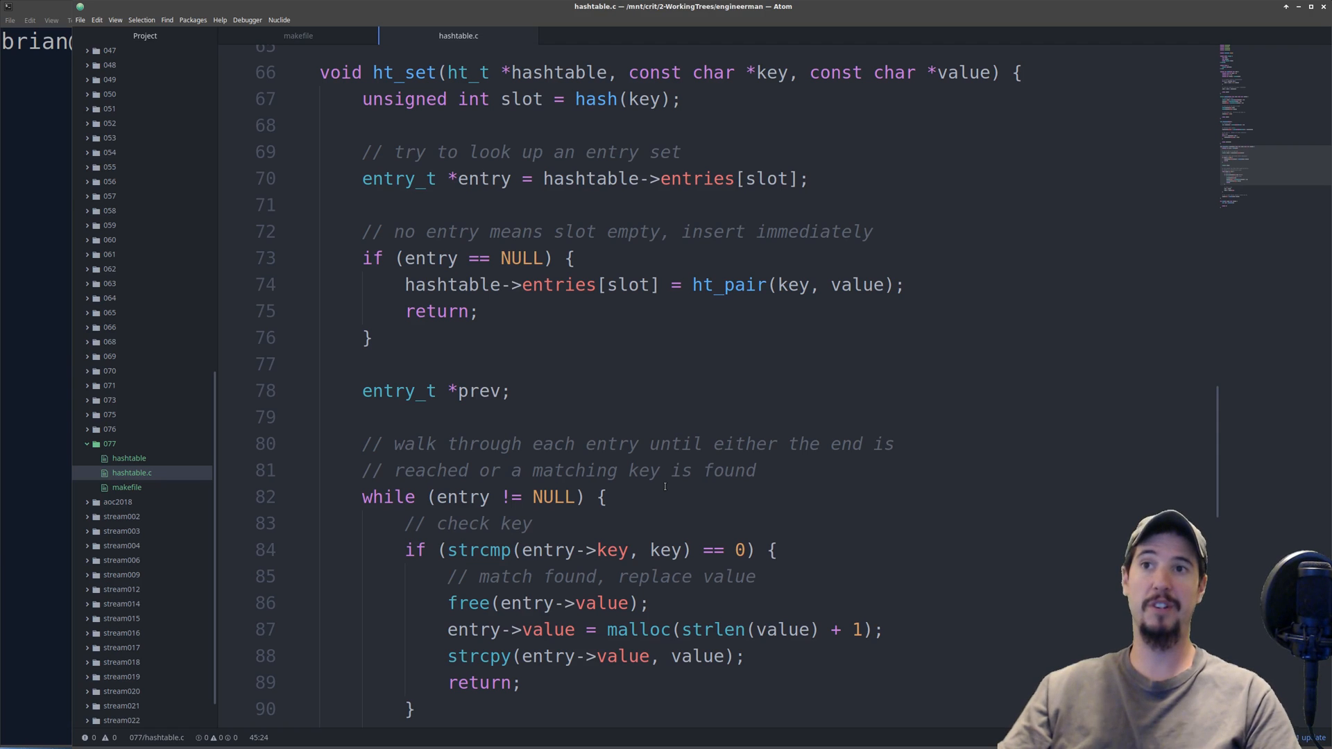
Step: Insert a blank line above main after ht_set's chain loop for the next function
{"action": "scroll", "scroll_direction": "down", "scroll_amount": 3}
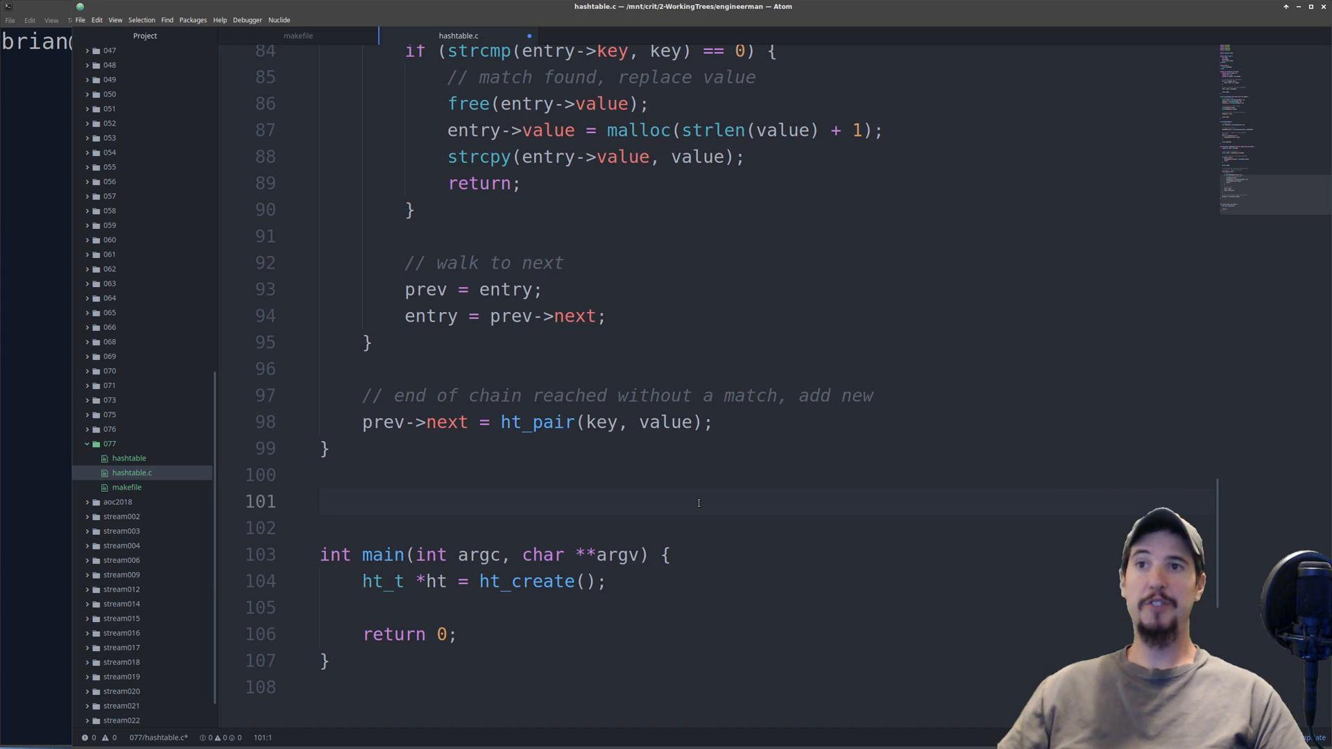
{"action": "left_click", "coordinate": [323, 501]}
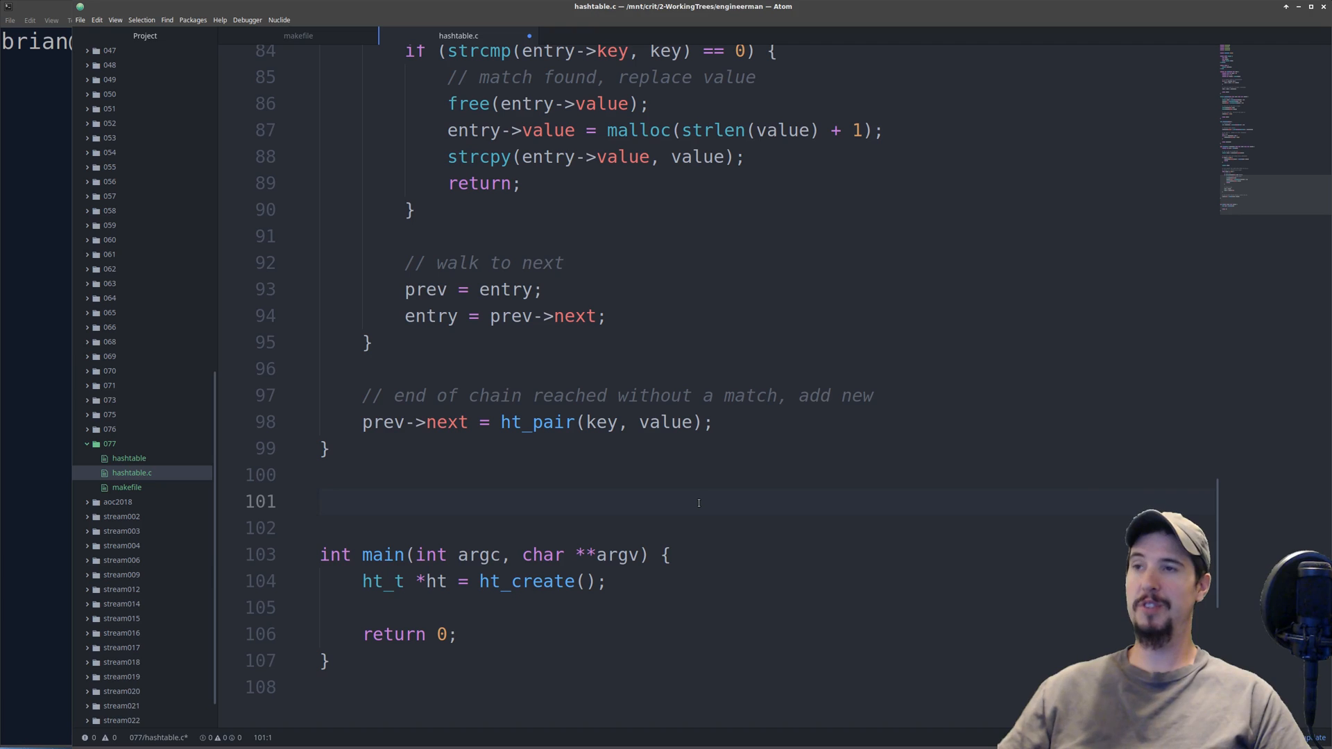
Step: Add ht_get and ht_dump above main, with seven ht_set calls (name1–name7) and ht_dump(ht) in main
{"action": "left_click", "coordinate": [323, 501]}
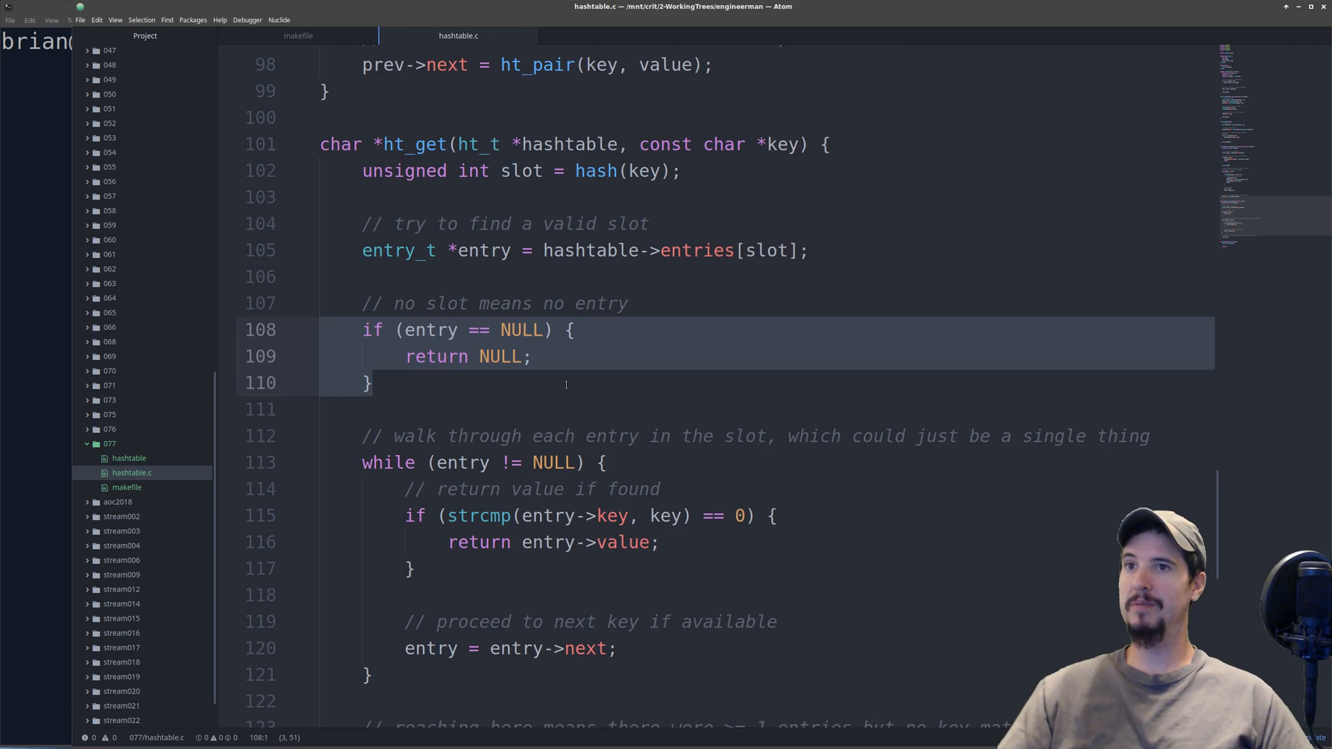
{"action": "scroll", "scroll_direction": "down", "scroll_amount": 3}
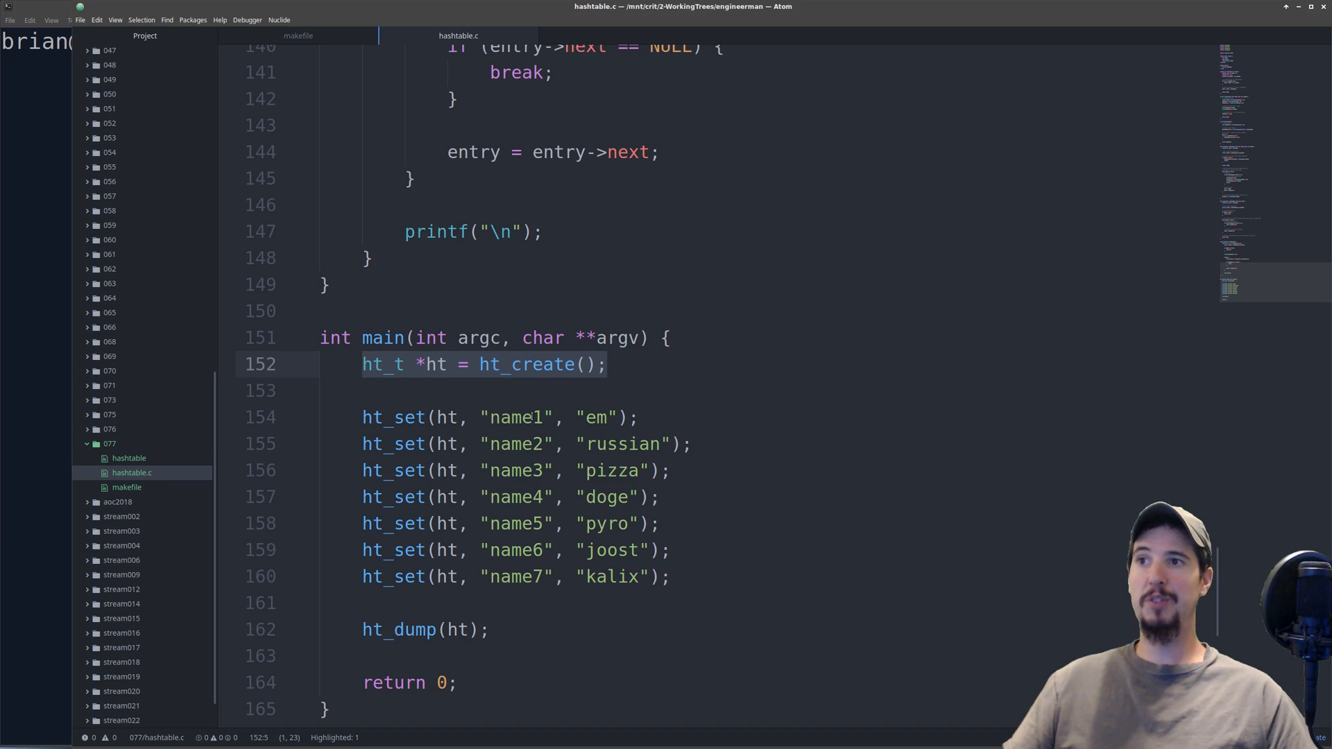
{"action": "left_click", "coordinate": [577, 418]}
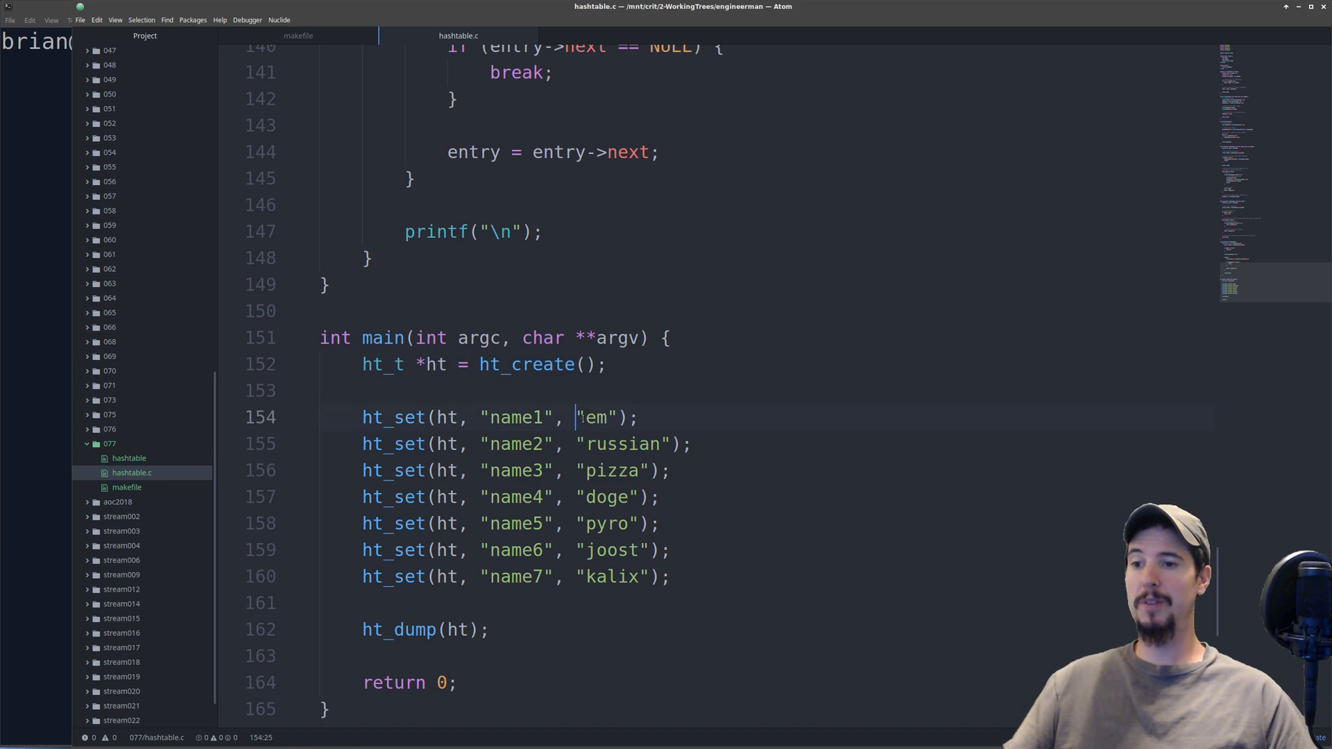
Step: Point out the value "em" in the first ht_set call before returning to the TABLE_SIZE define
{"action": "left_click", "coordinate": [671, 575]}
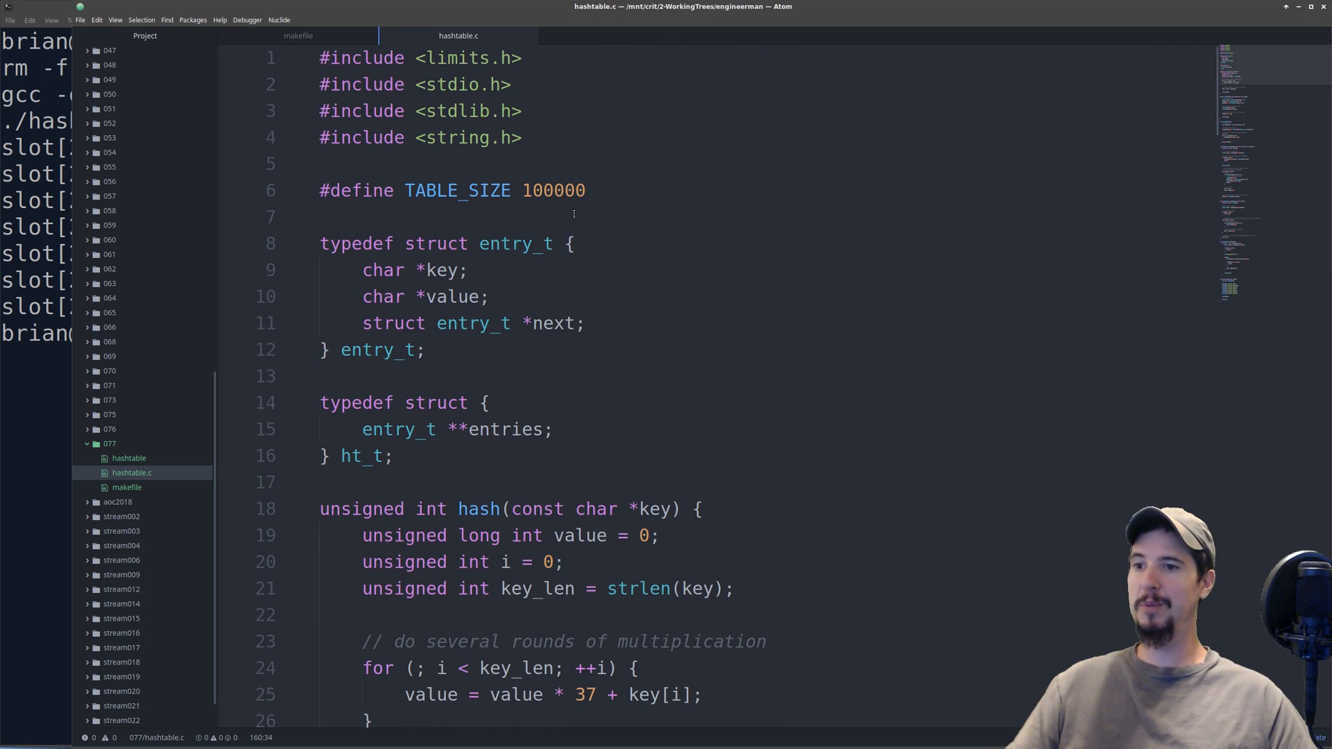
Step: Change TABLE_SIZE from 100000 to 3 so all seven pairs chain into slot 0
{"action": "double_click", "coordinate": [554, 190]}
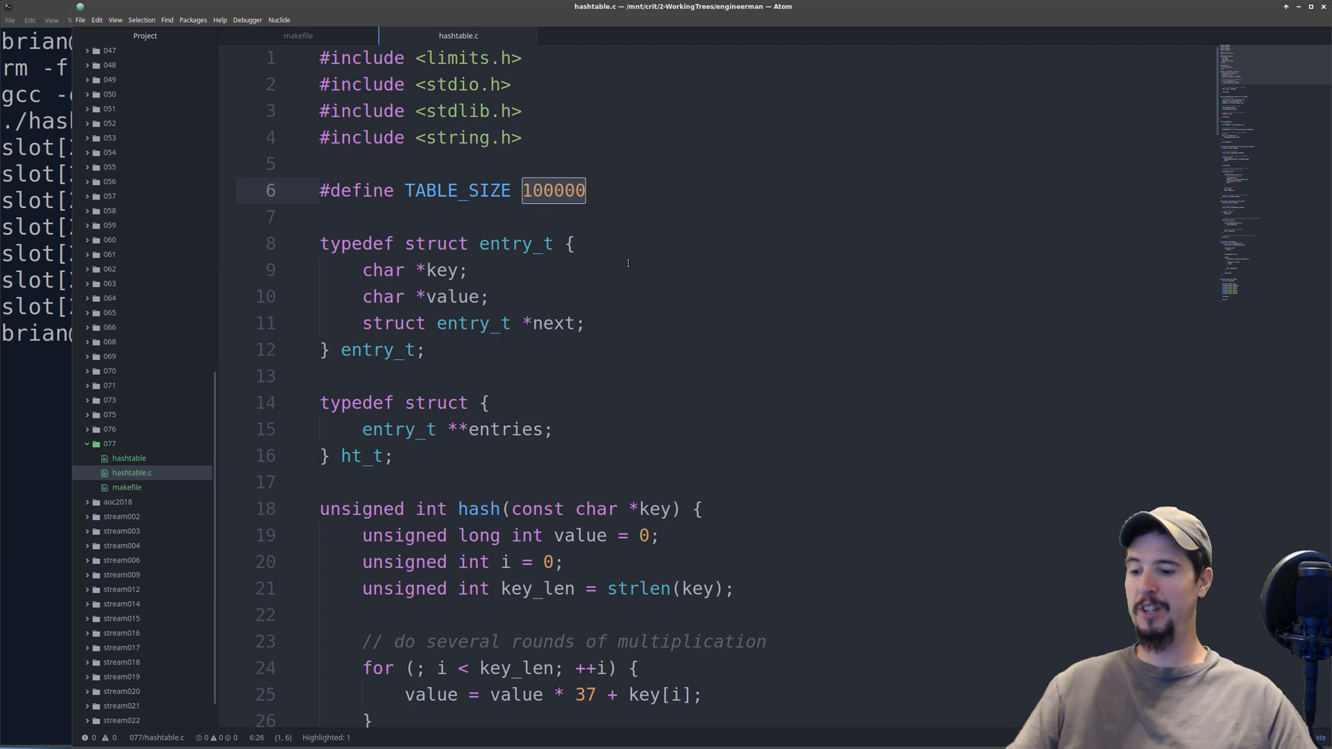
{"action": "type", "text": "3"}
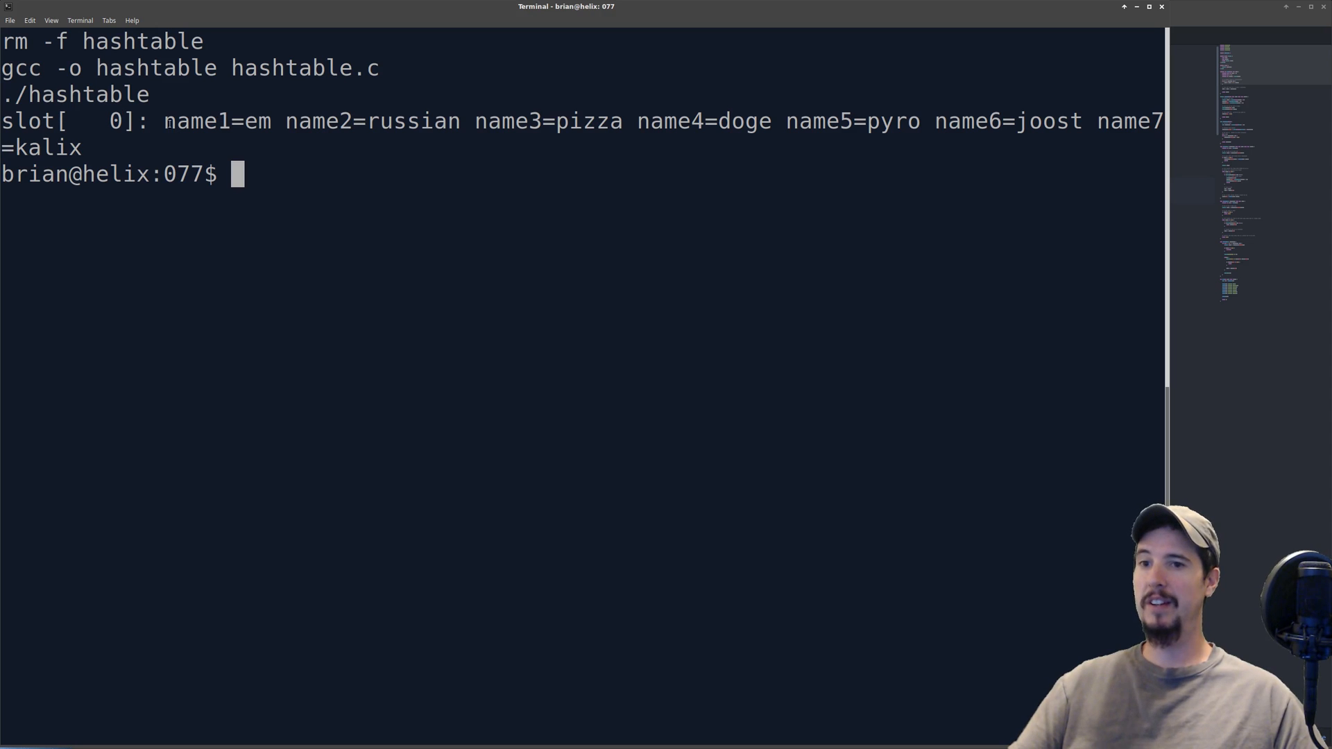
{"action": "mouse_move", "coordinate": [409, 232]}
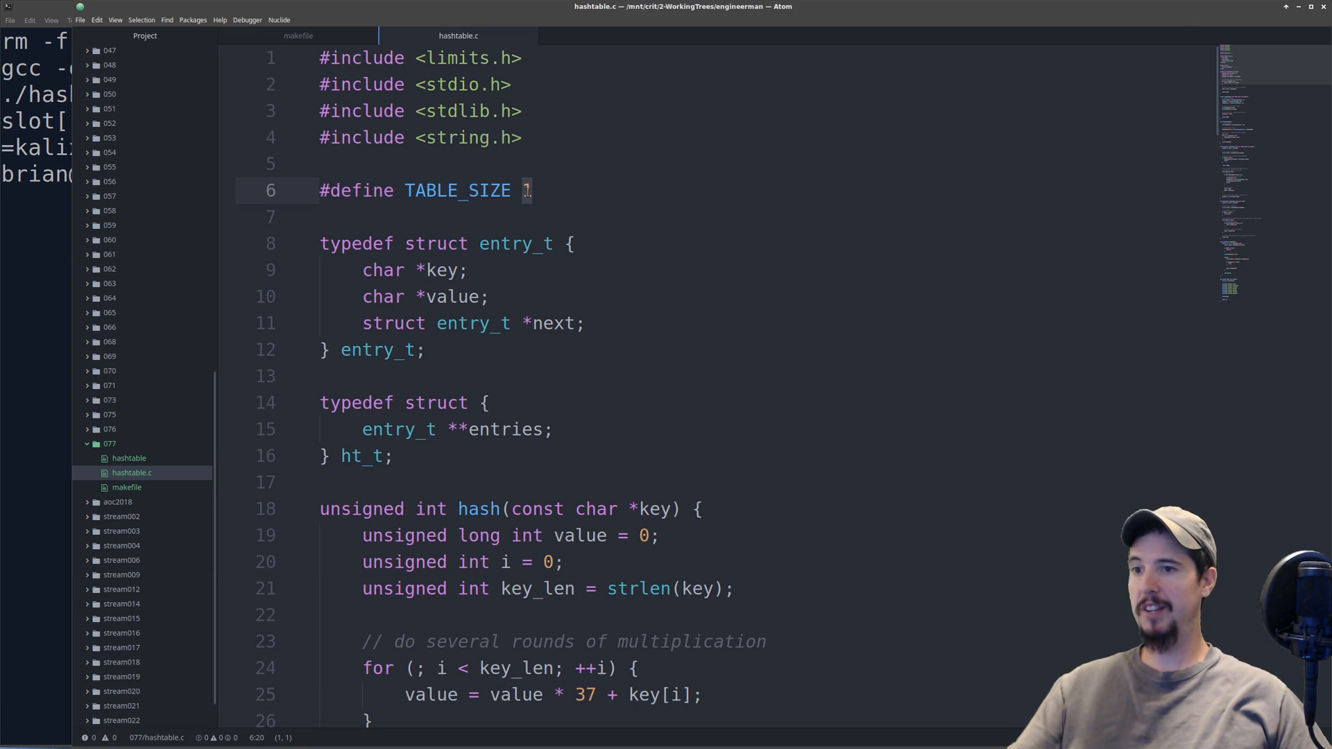
Step: Set TABLE_SIZE to 7 so each name/value pair lands in its own slot 0–6
{"action": "type", "text": "7"}
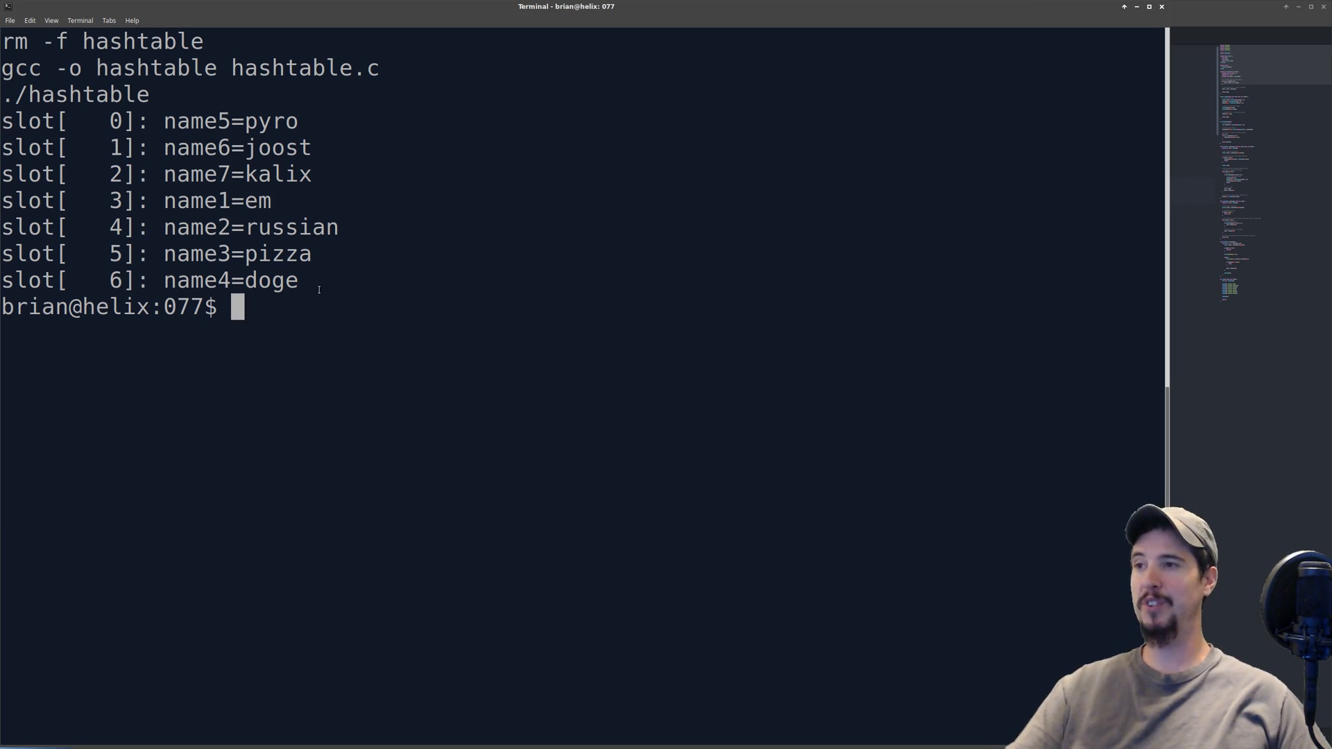
{"action": "mouse_move", "coordinate": [339, 478]}
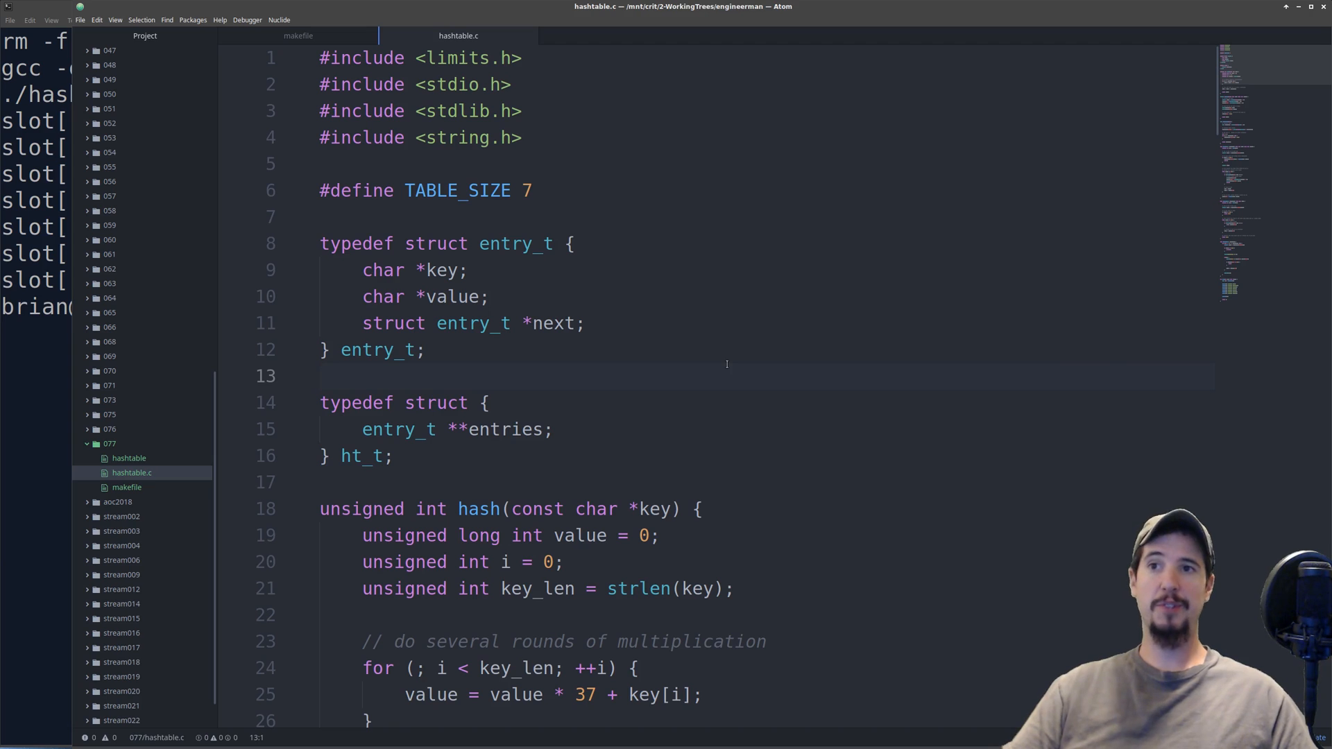
{"action": "left_click", "coordinate": [321, 376]}
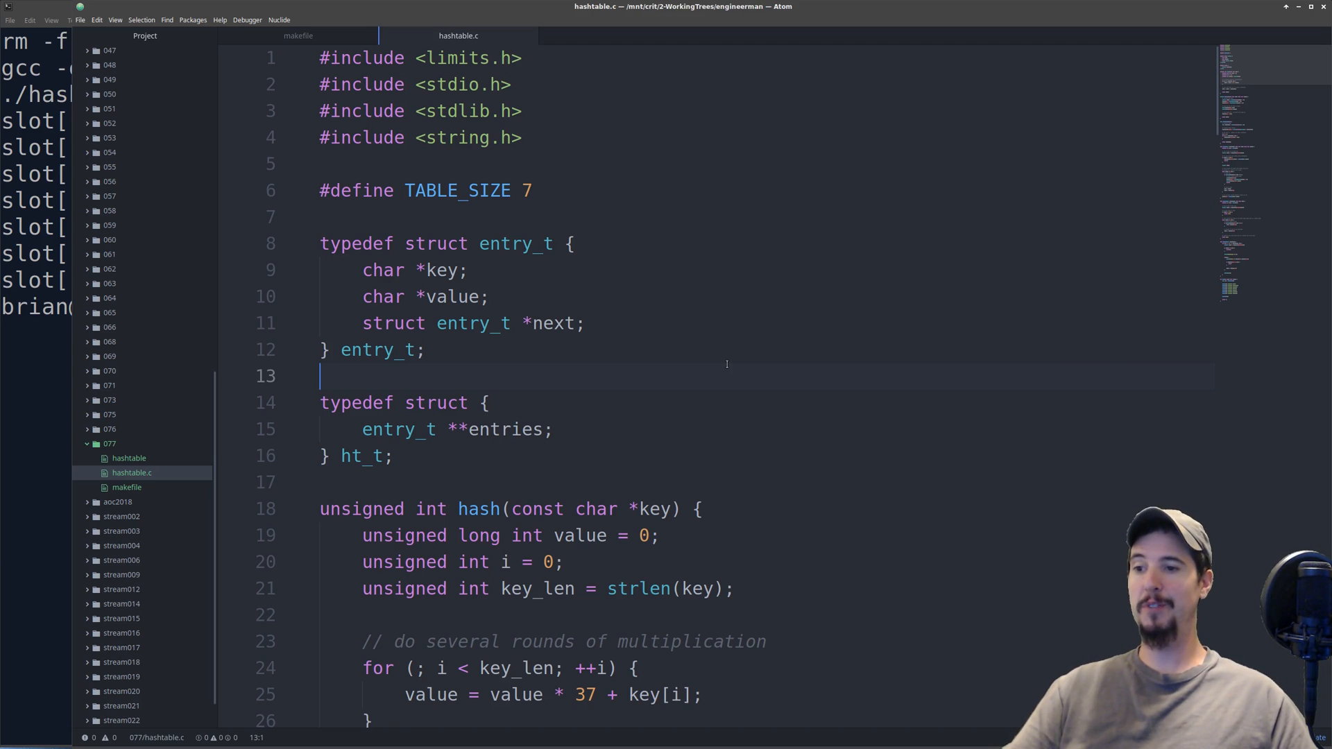